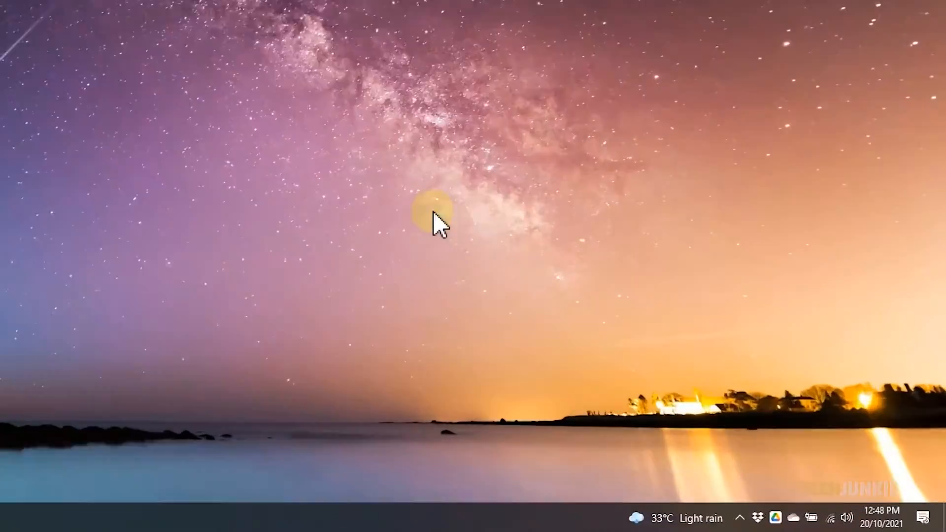
Step: Reach Preferences from the Drive tray icon's gear menu
left_click(615, 504)
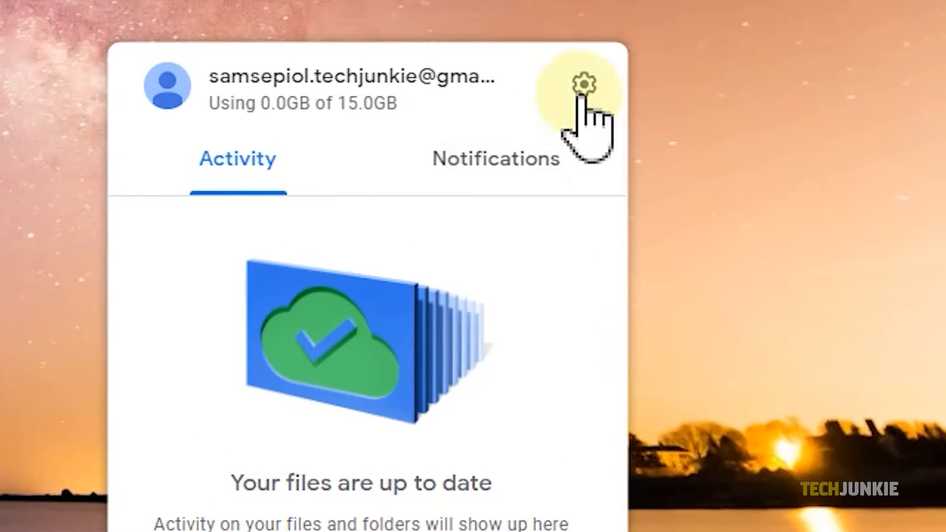
left_click(585, 85)
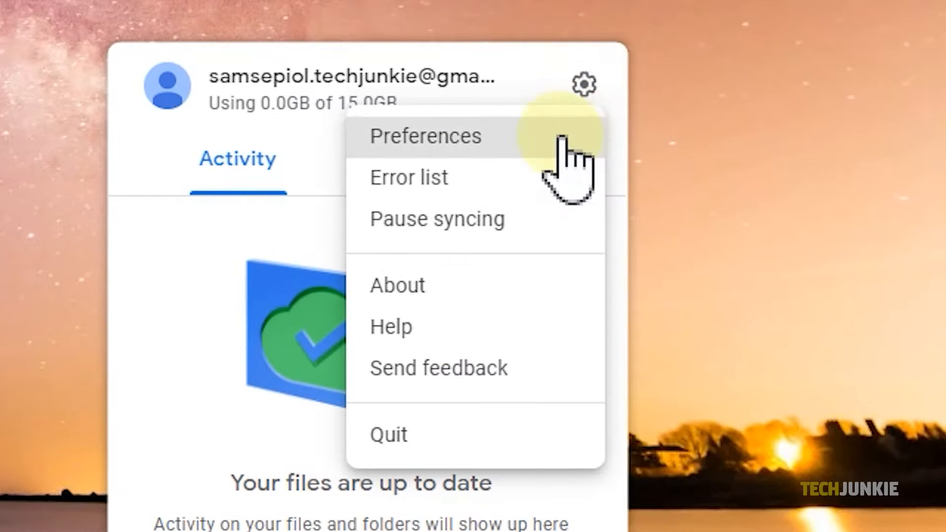
left_click(426, 136)
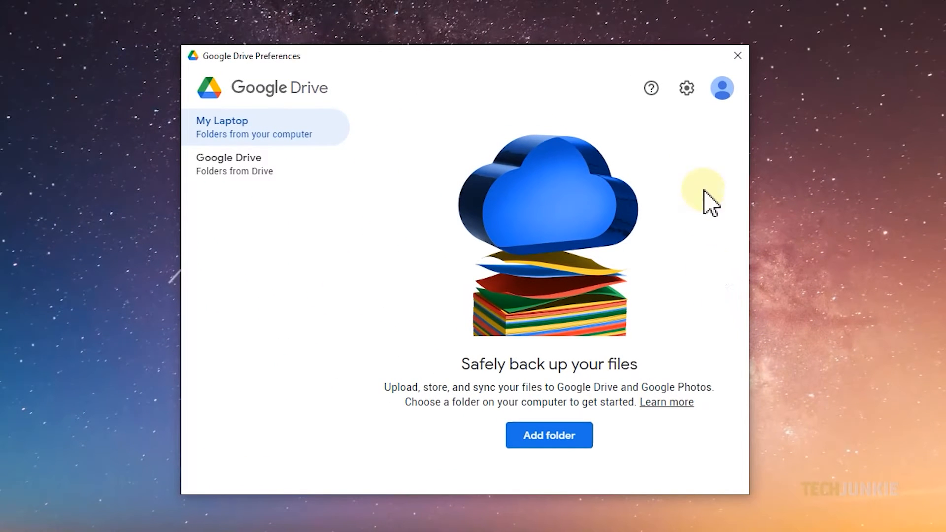
Step: Disconnect the Google account from Settings and confirm the disconnect
left_click(686, 88)
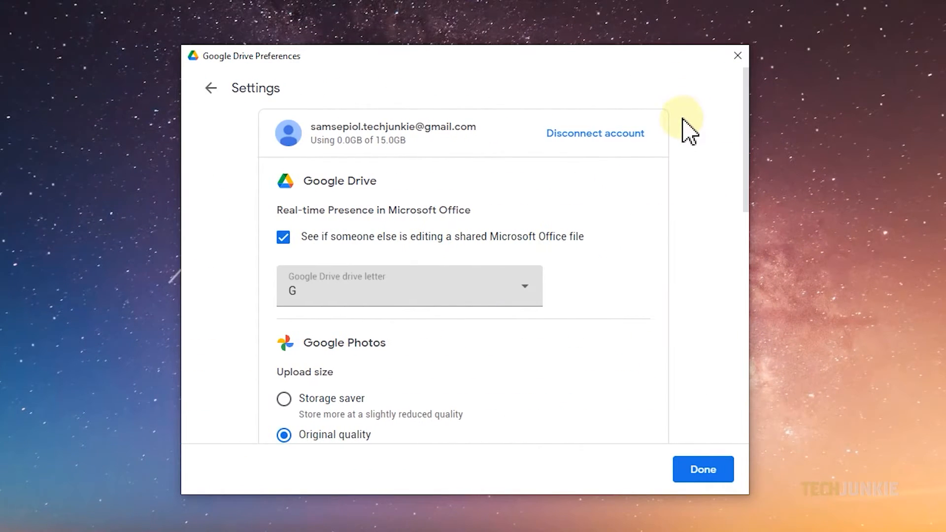
left_click(594, 133)
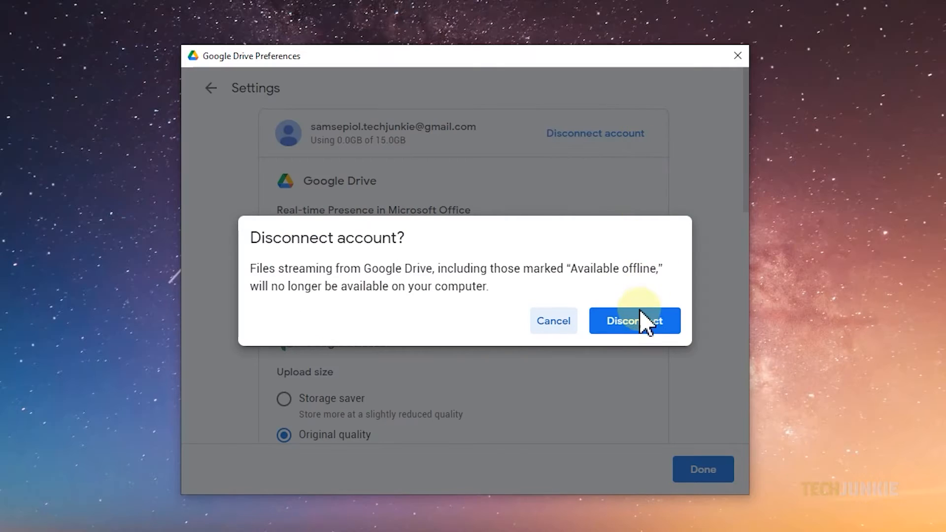
left_click(633, 321)
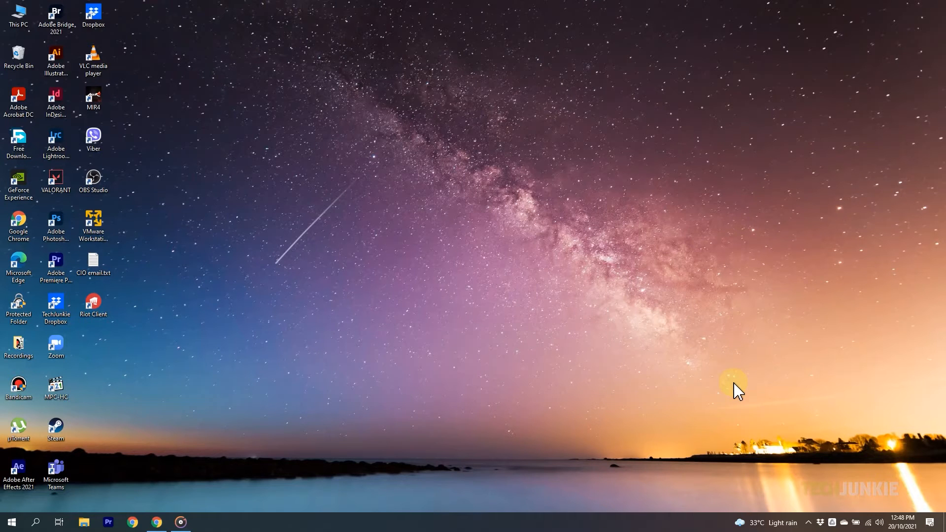
mouse_move(554, 270)
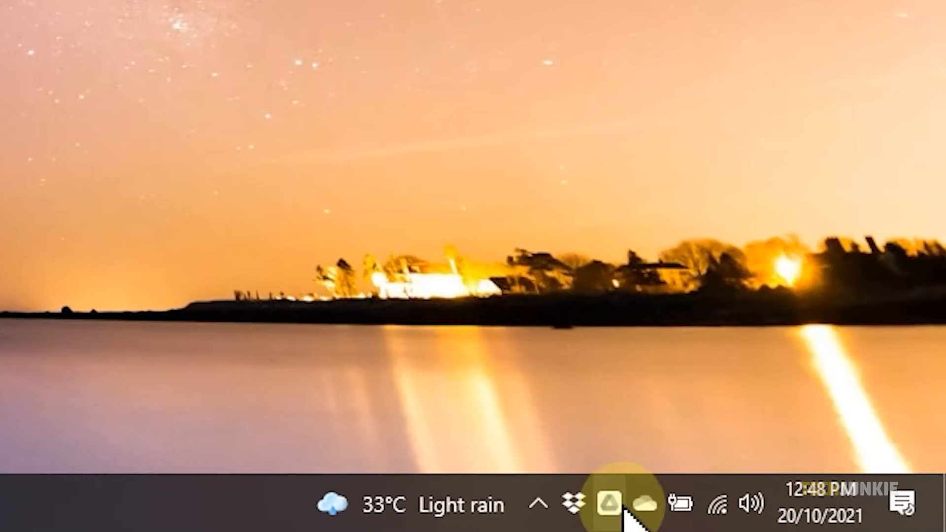
Step: Reopen the Drive status panel showing only a sign-in prompt and reach its gear menu
left_click(611, 504)
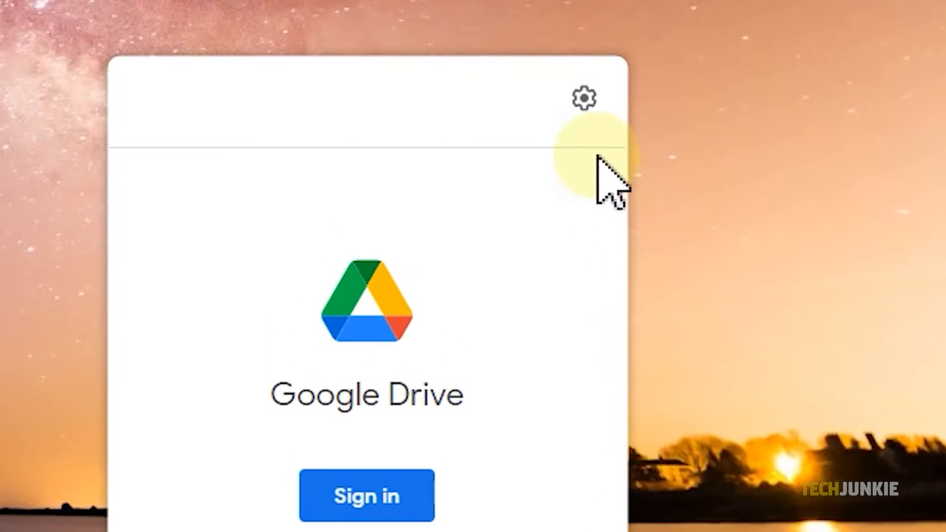
left_click(582, 98)
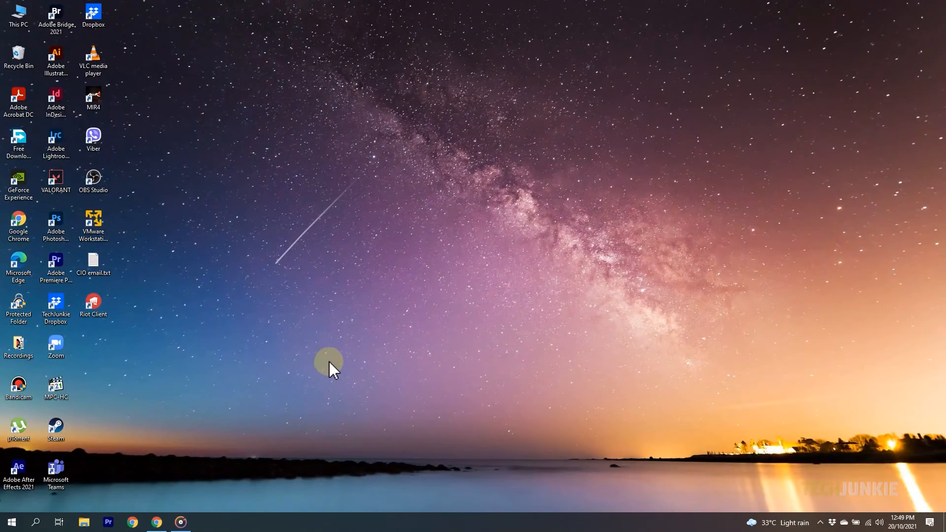
Step: Search Start for 'remove pr', then select Google Drive in Apps & features to reveal Uninstall
left_click(11, 522)
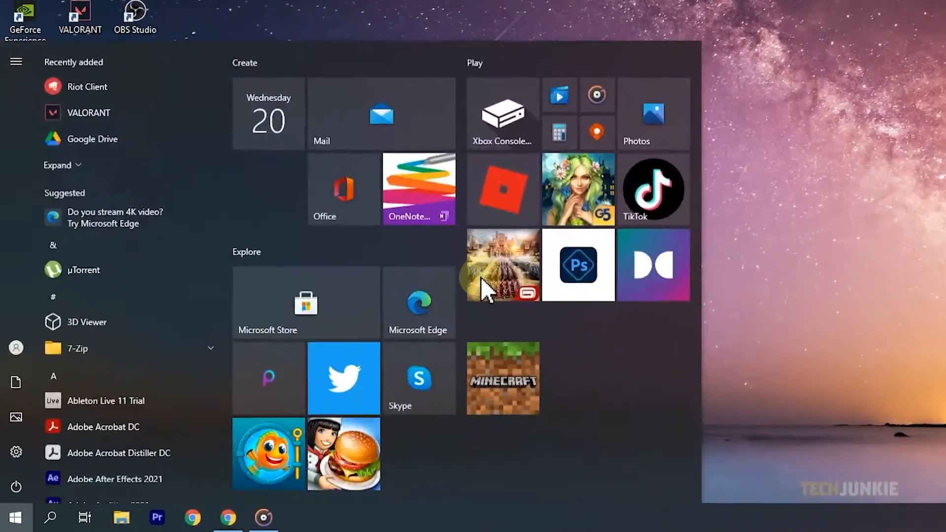
type("remove pr")
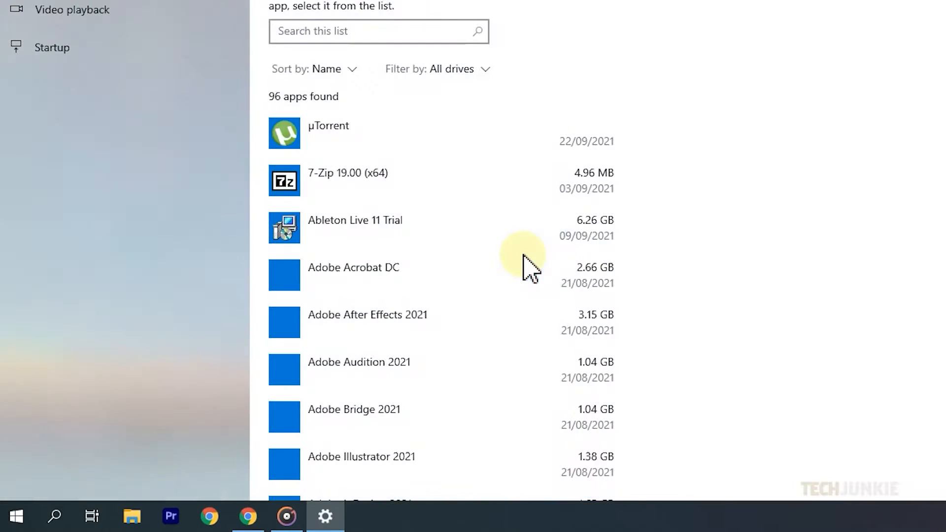
scroll("down", 3)
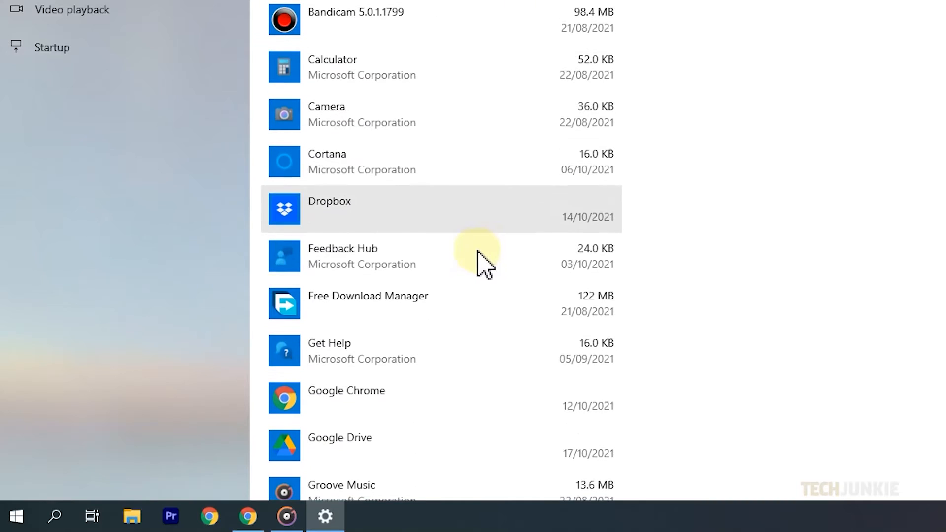
scroll("down", 3)
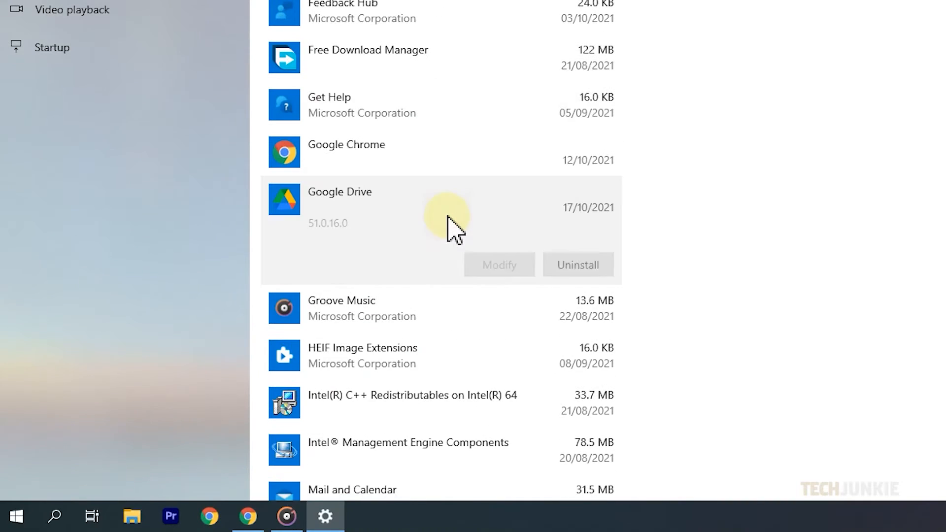
left_click(577, 265)
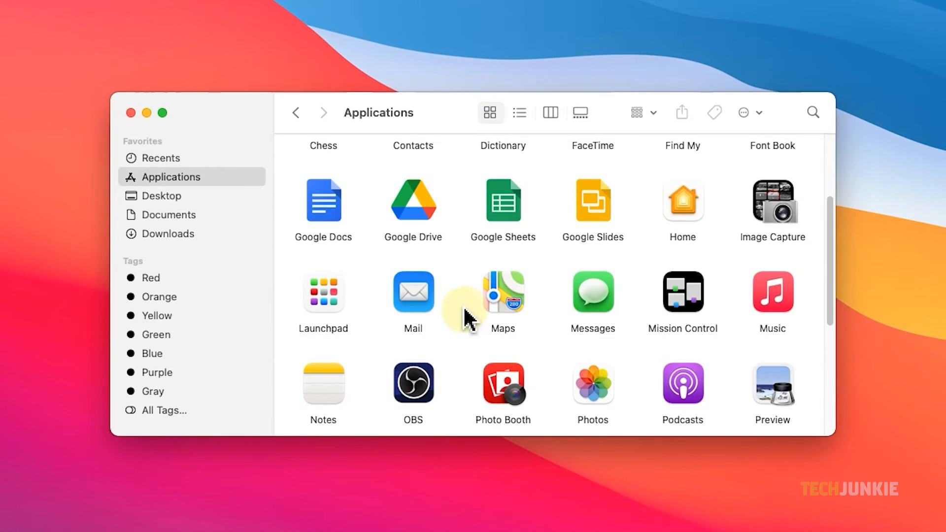
mouse_move(423, 224)
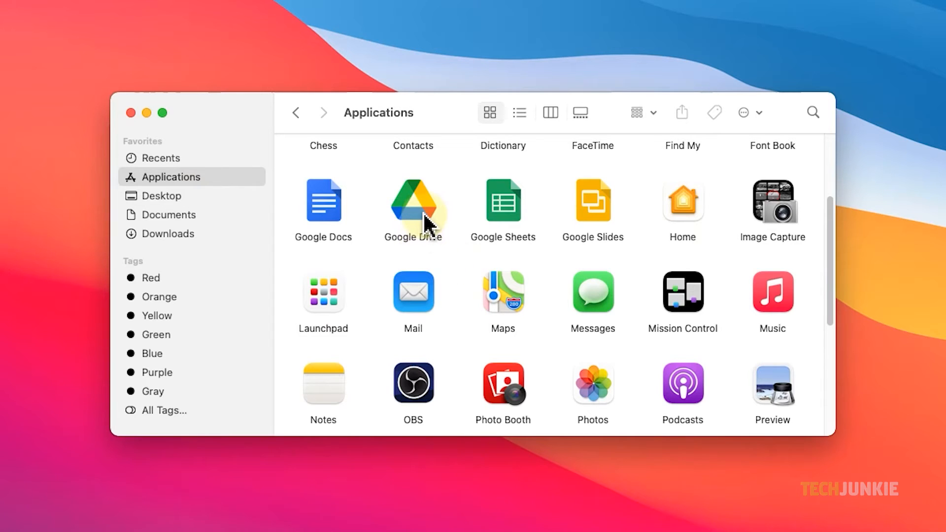
Step: Move Google Drive from Applications to Trash and authorize with the password
right_click(413, 201)
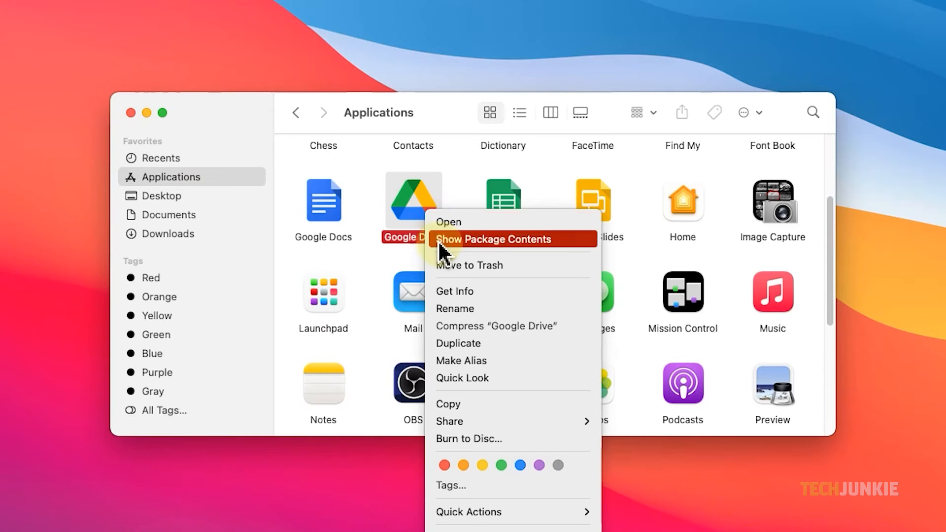
left_click(469, 265)
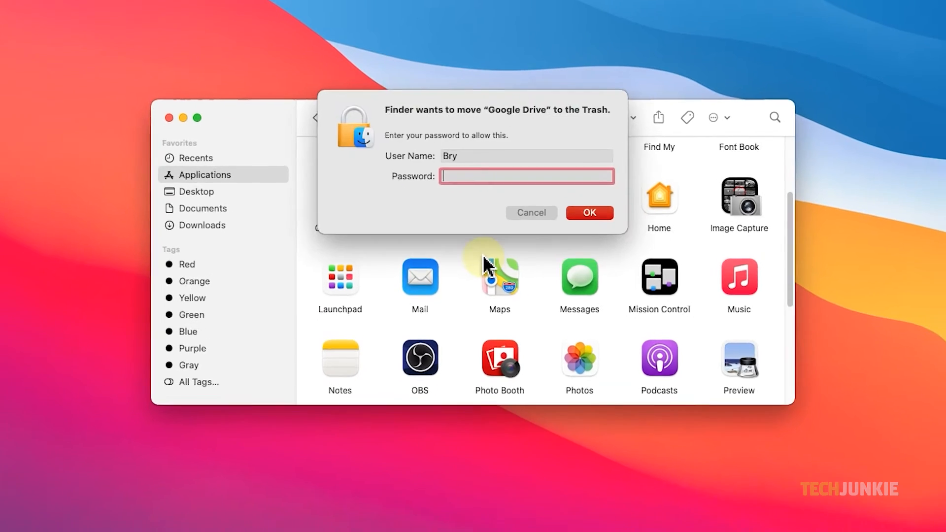
type("••••")
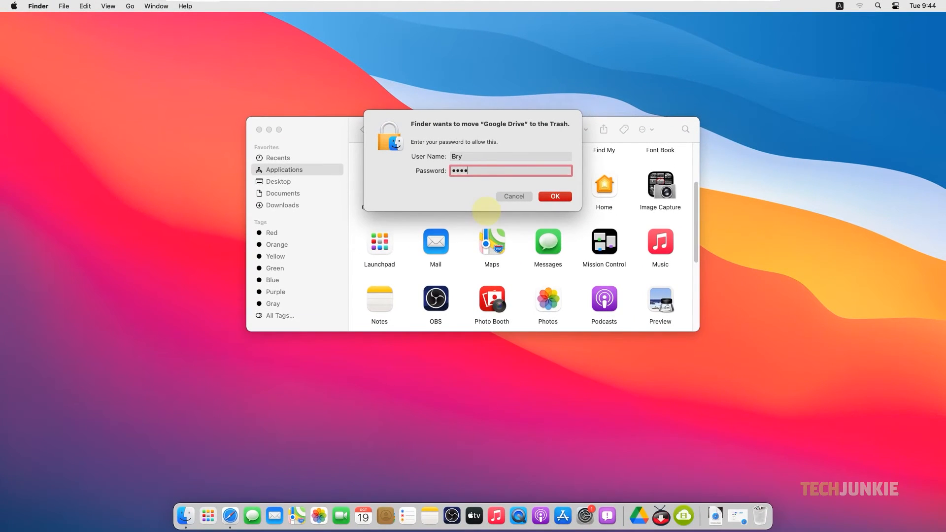
left_click(553, 196)
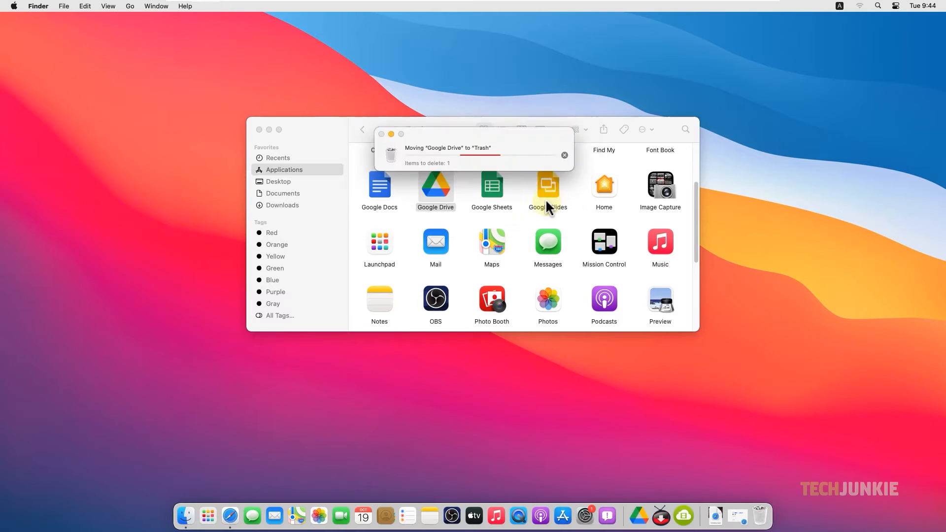